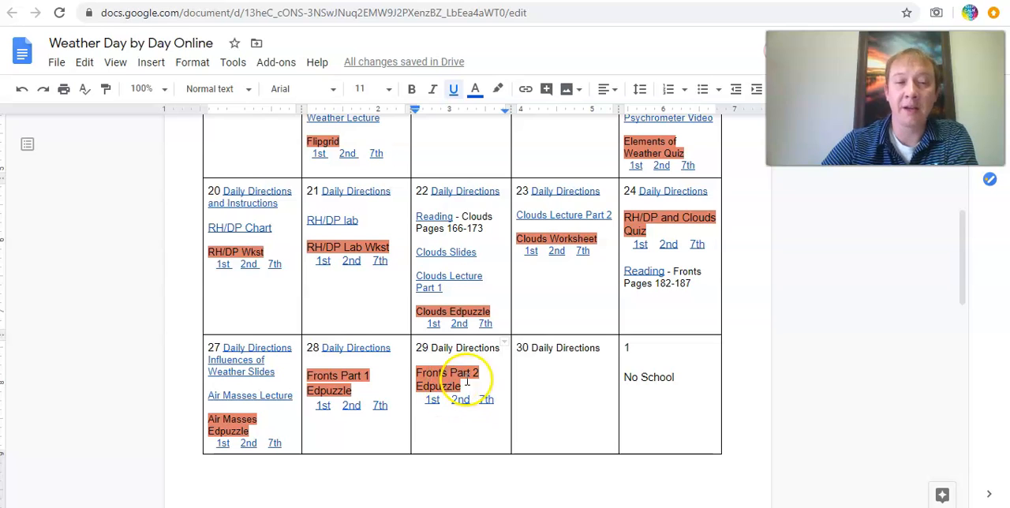
mouse_move(568, 381)
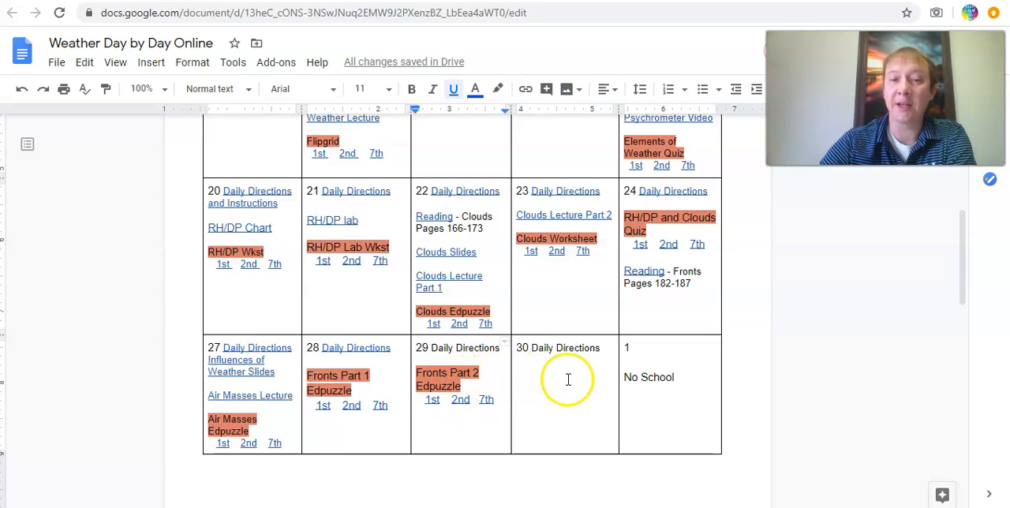
scroll(down, 3)
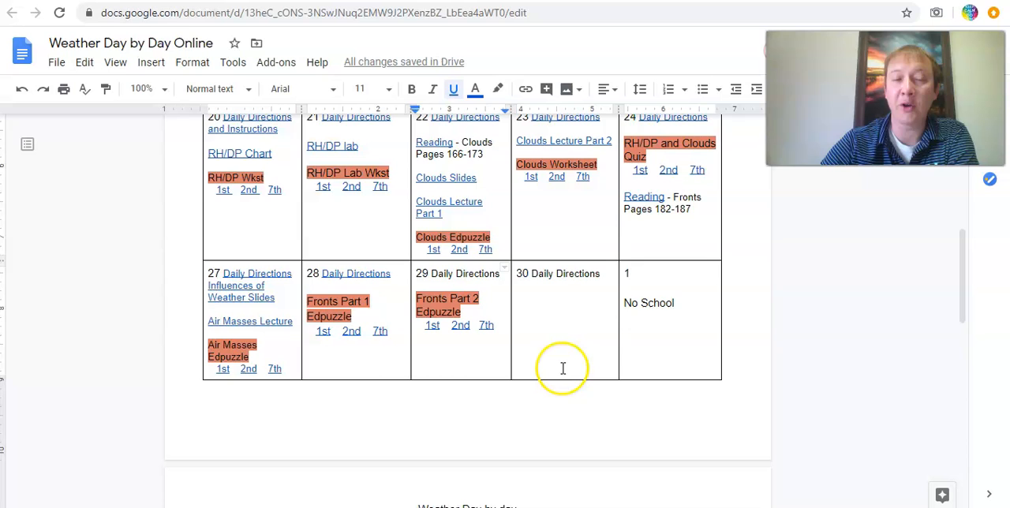
scroll(down, 3)
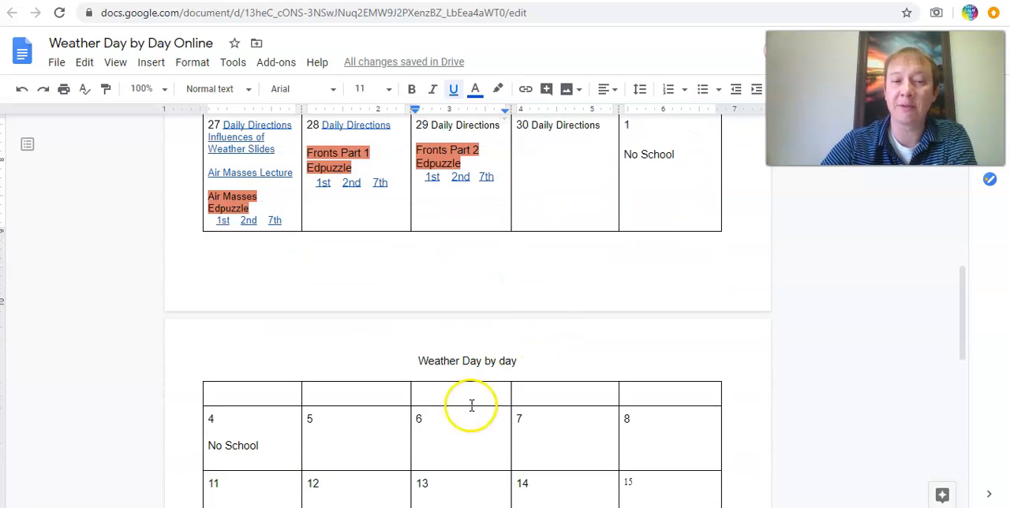
mouse_move(410, 416)
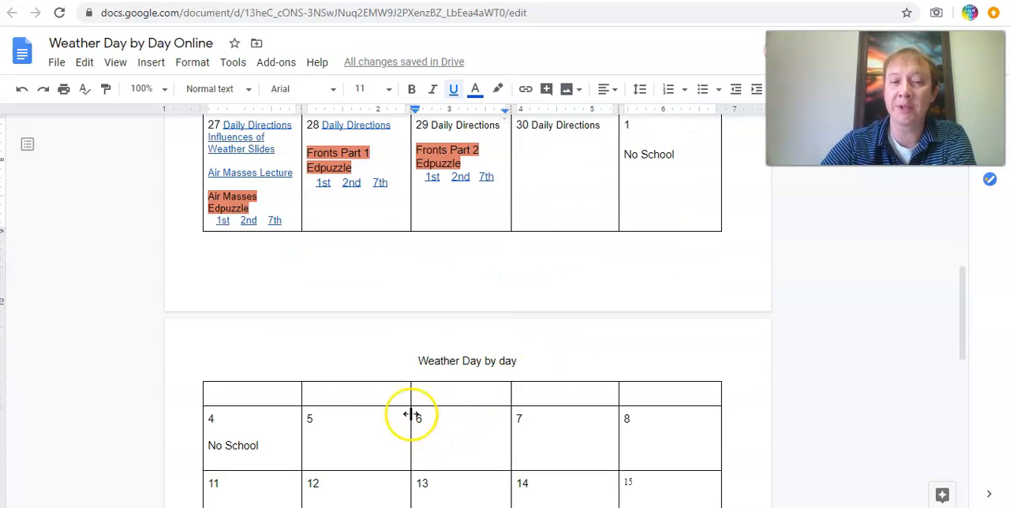
mouse_move(509, 309)
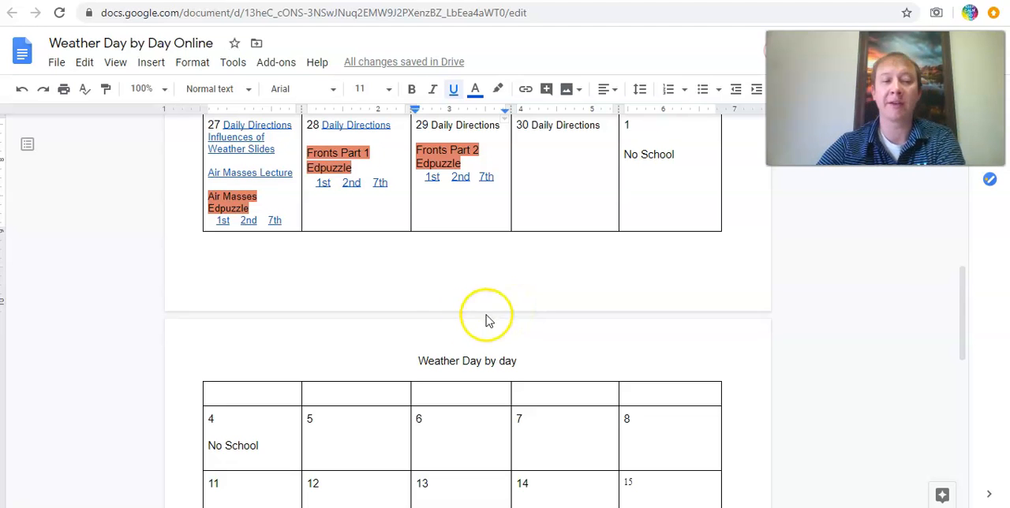
scroll(up, 3)
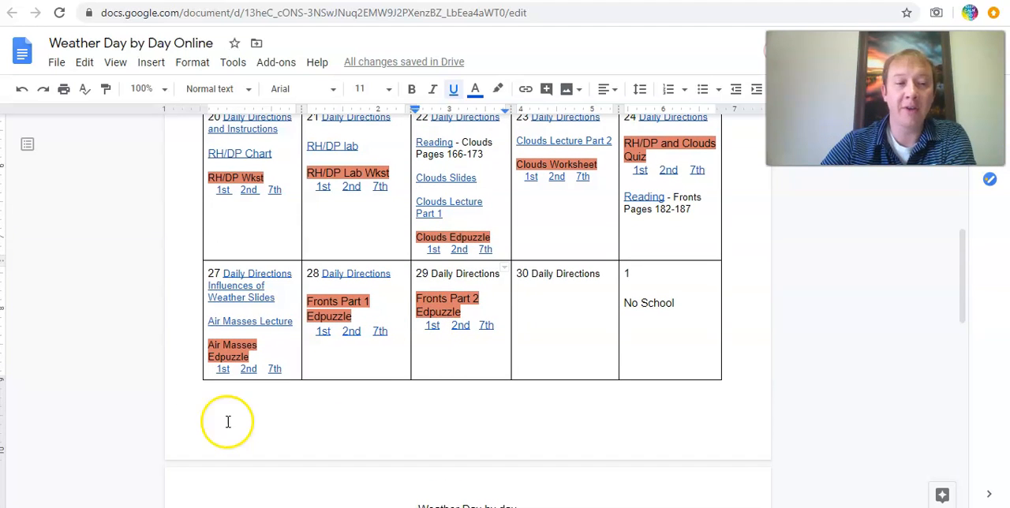